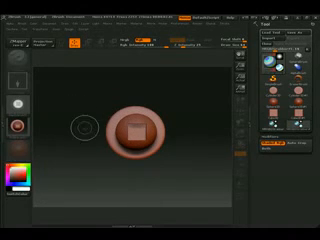
- Preview the grabbed round button shape as a light grey alpha in the left tray
{"action": "left_click", "coordinate": [12, 102]}
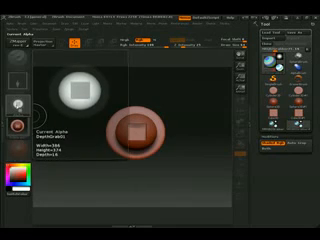